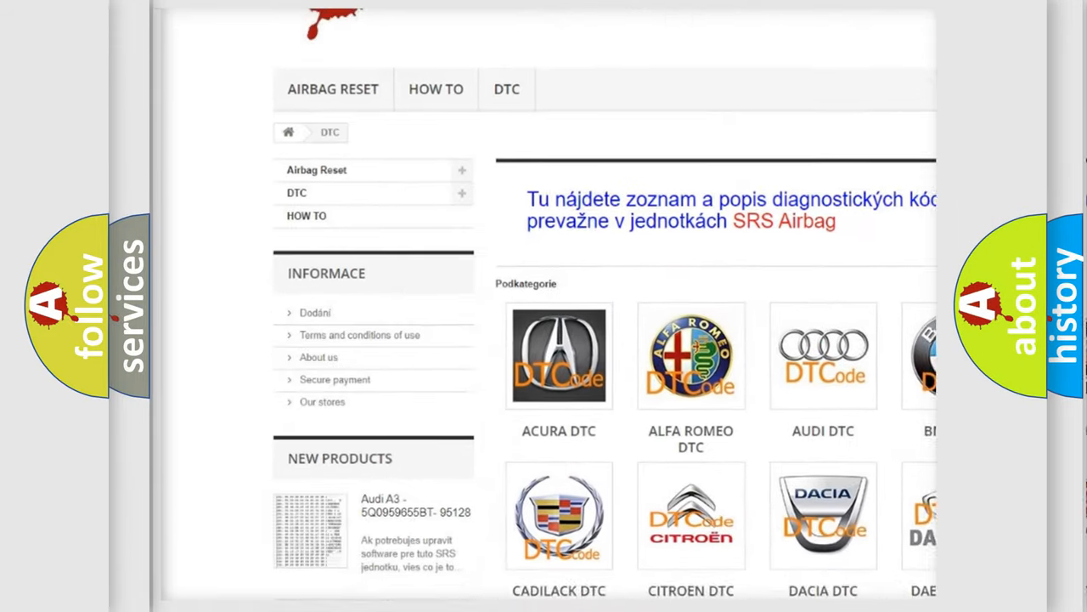
pyautogui.scroll(-3)
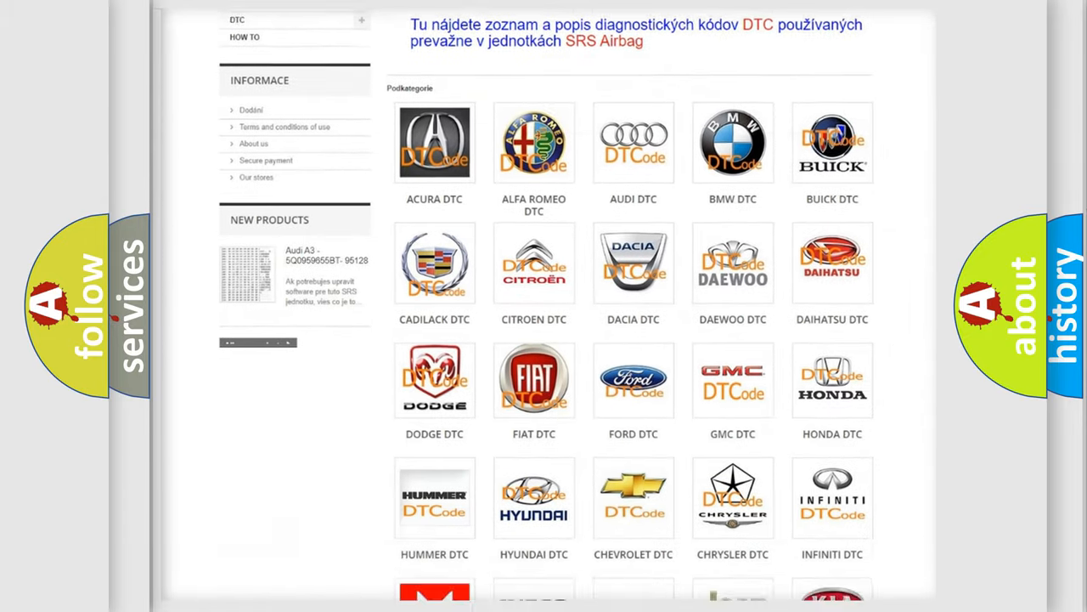
pyautogui.scroll(-3)
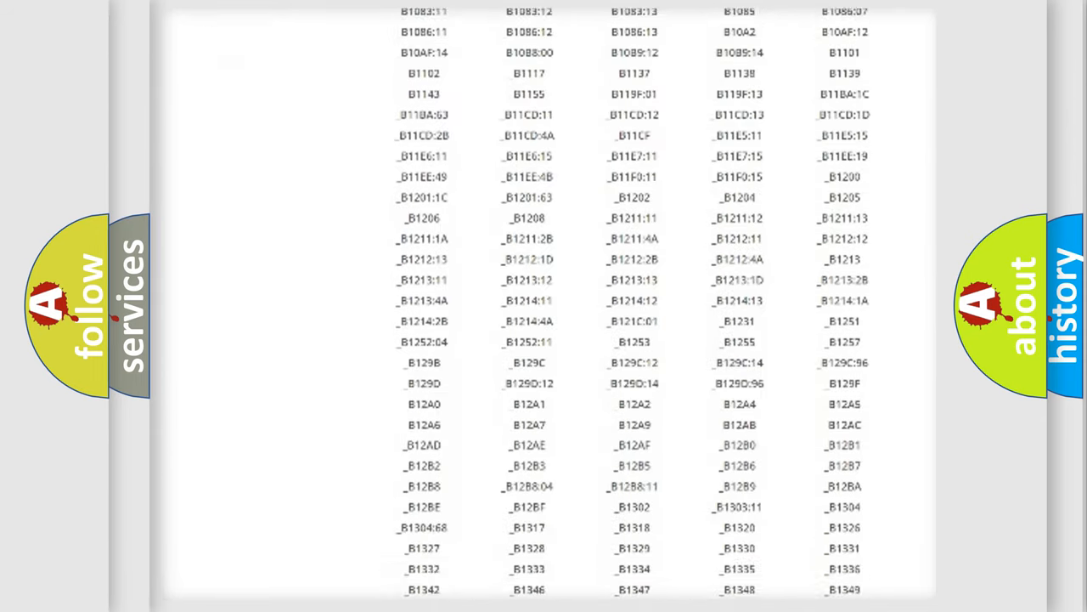
pyautogui.scroll(-3)
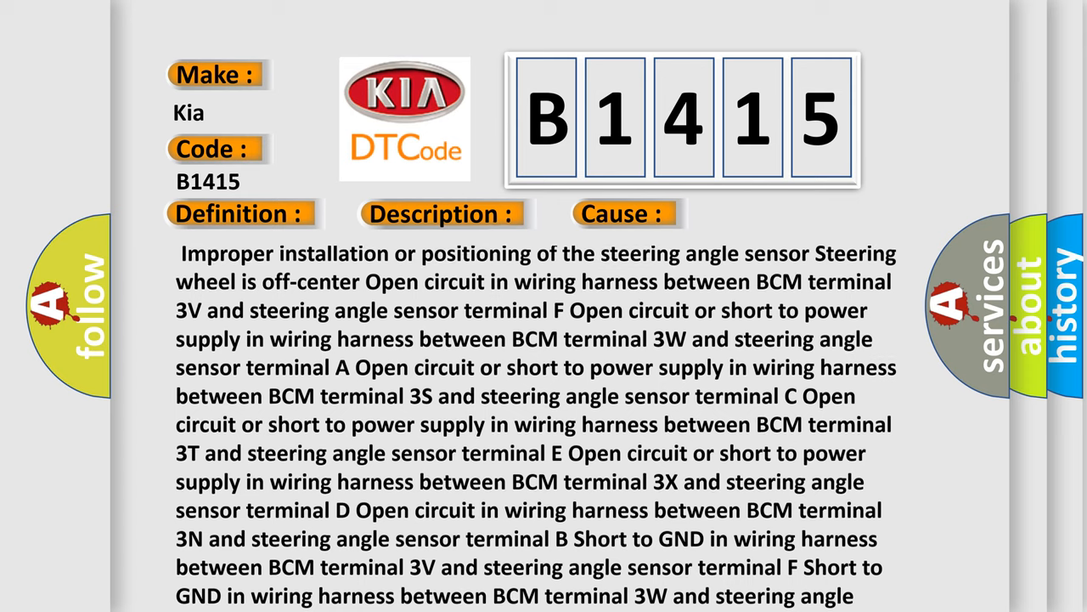
pyautogui.scroll(-3)
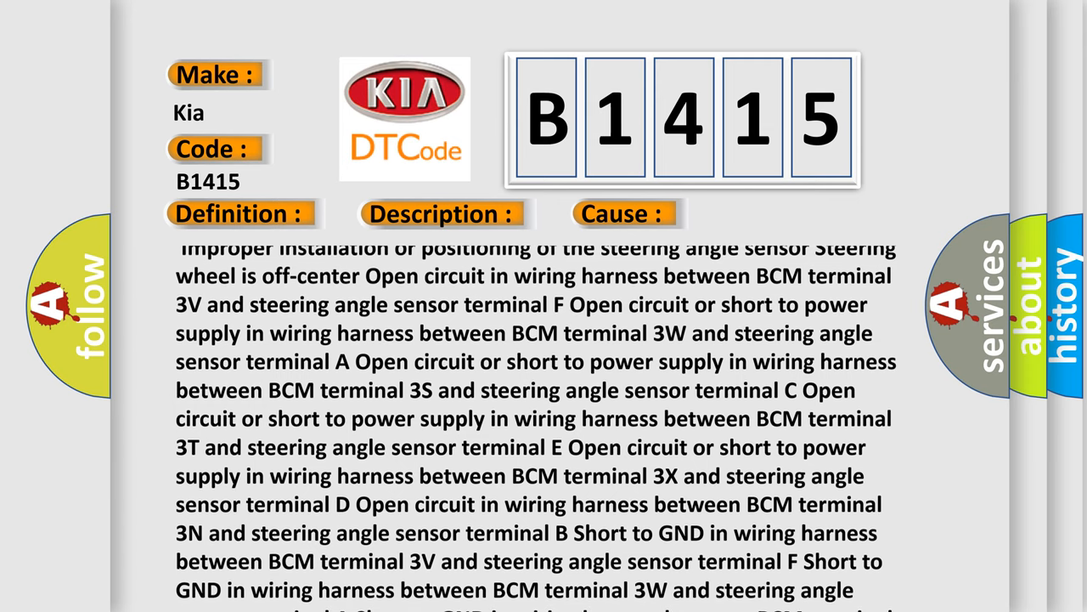
pyautogui.scroll(-3)
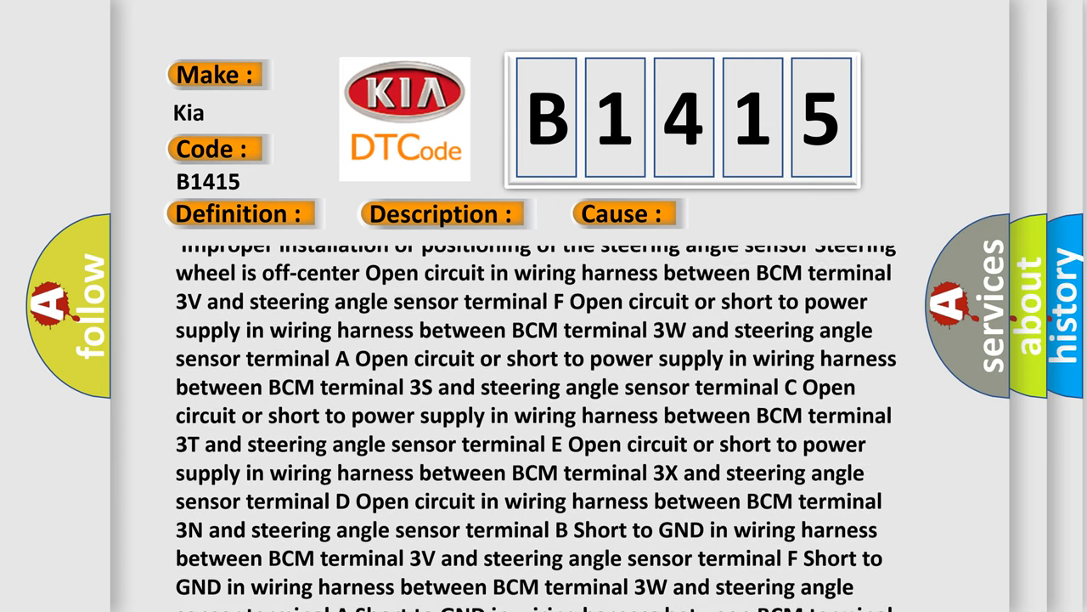
pyautogui.scroll(-3)
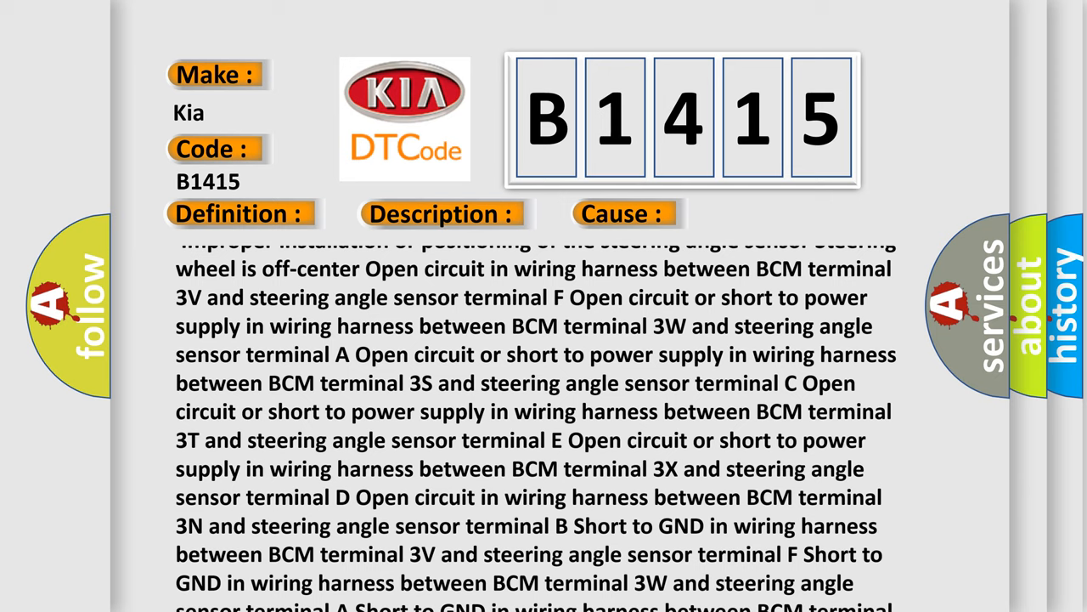
pyautogui.scroll(3)
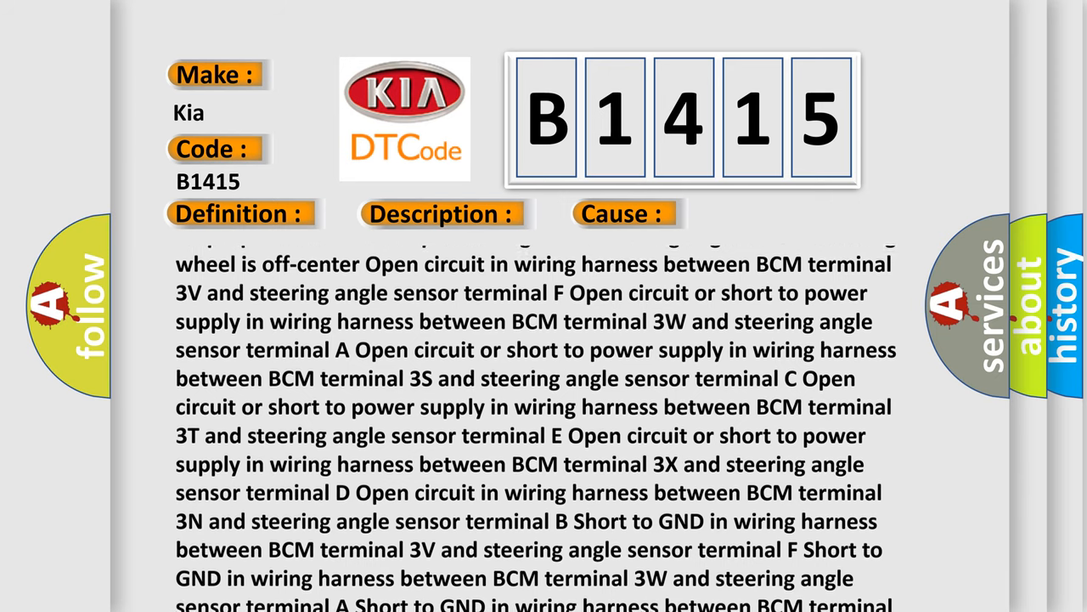
pyautogui.scroll(3)
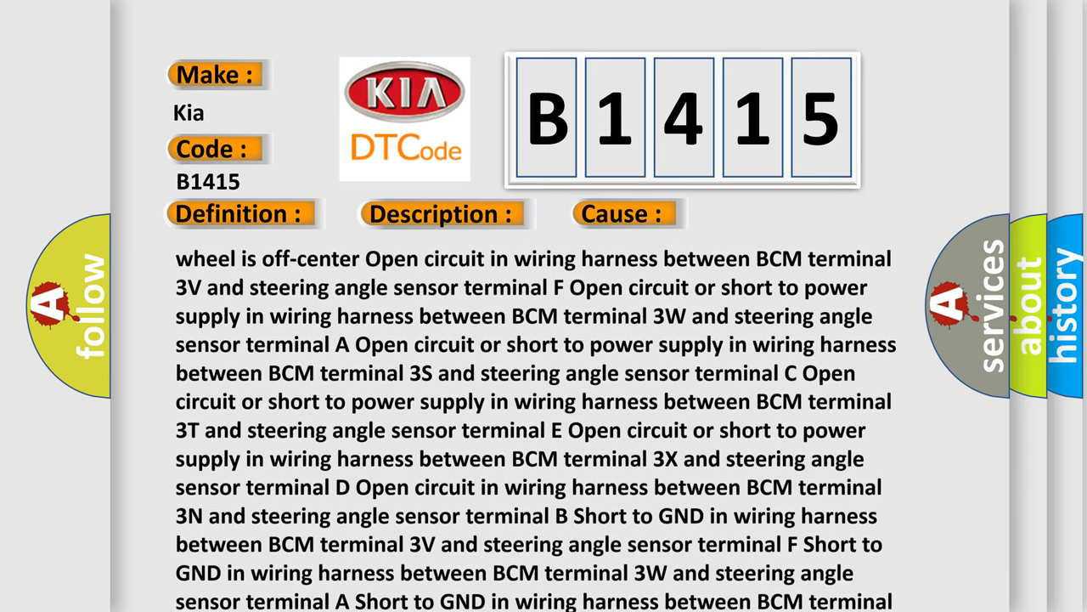
pyautogui.scroll(-3)
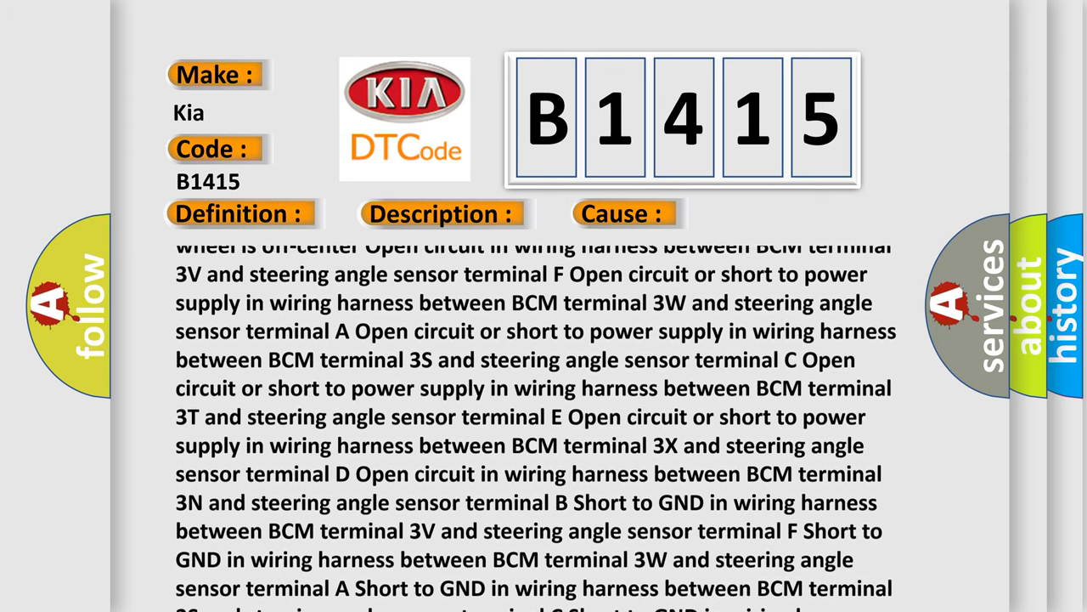
pyautogui.scroll(-3)
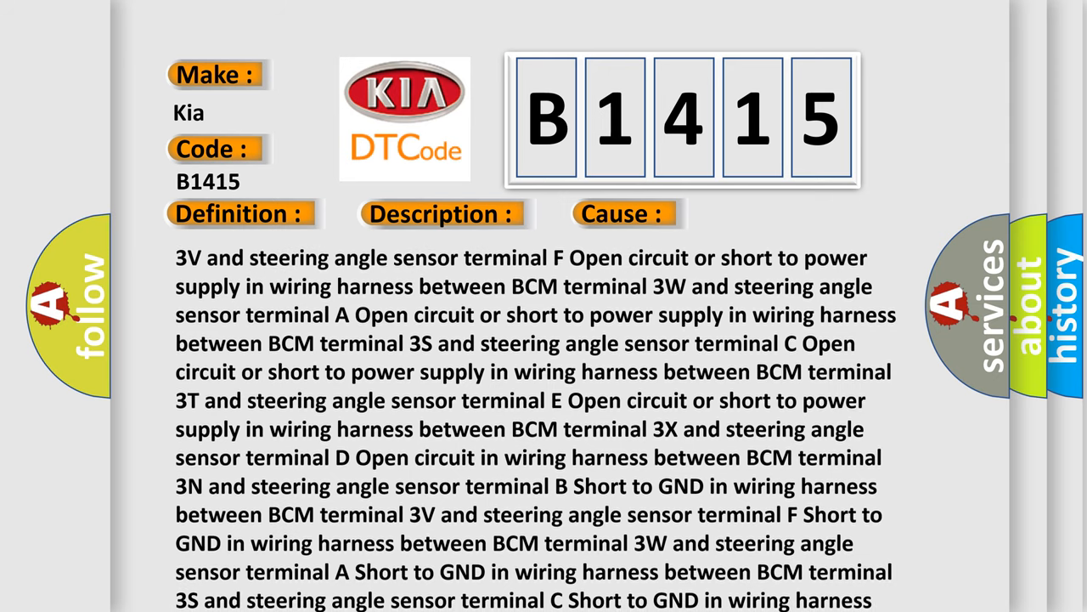
pyautogui.scroll(-3)
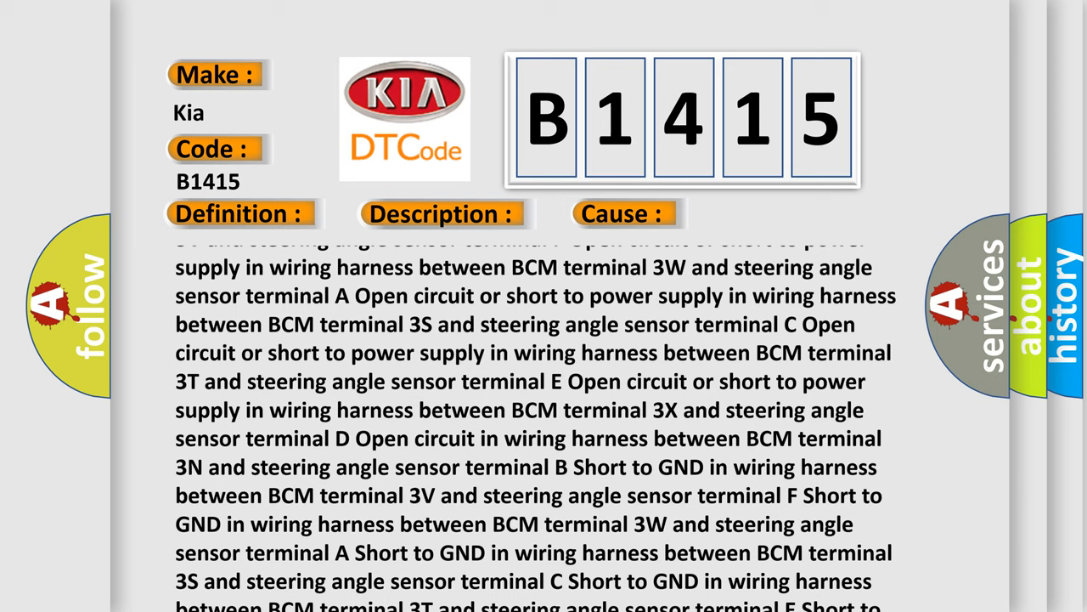
pyautogui.scroll(-3)
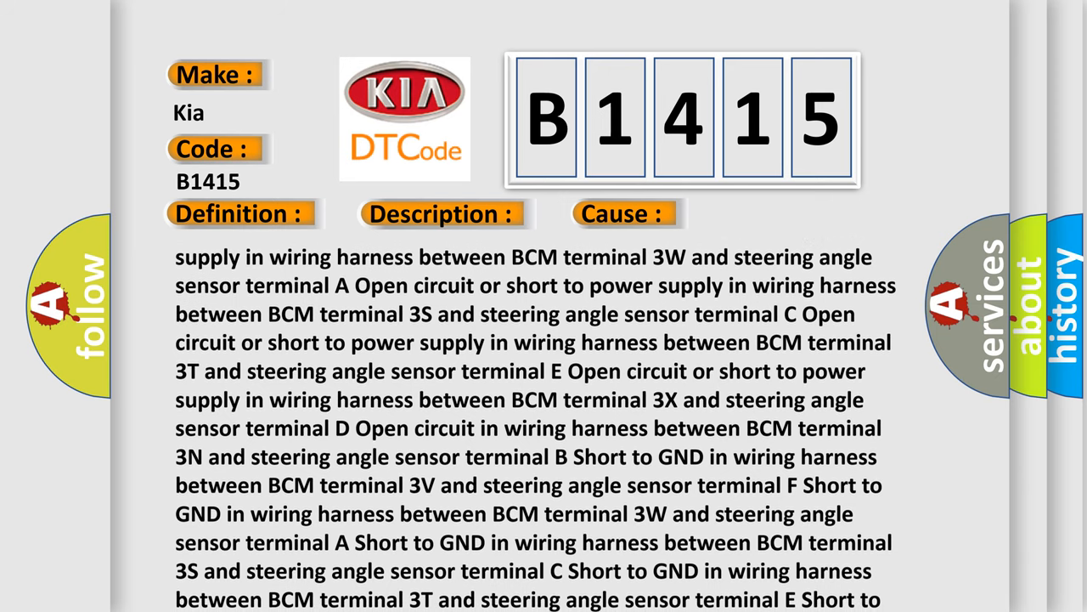
pyautogui.scroll(-3)
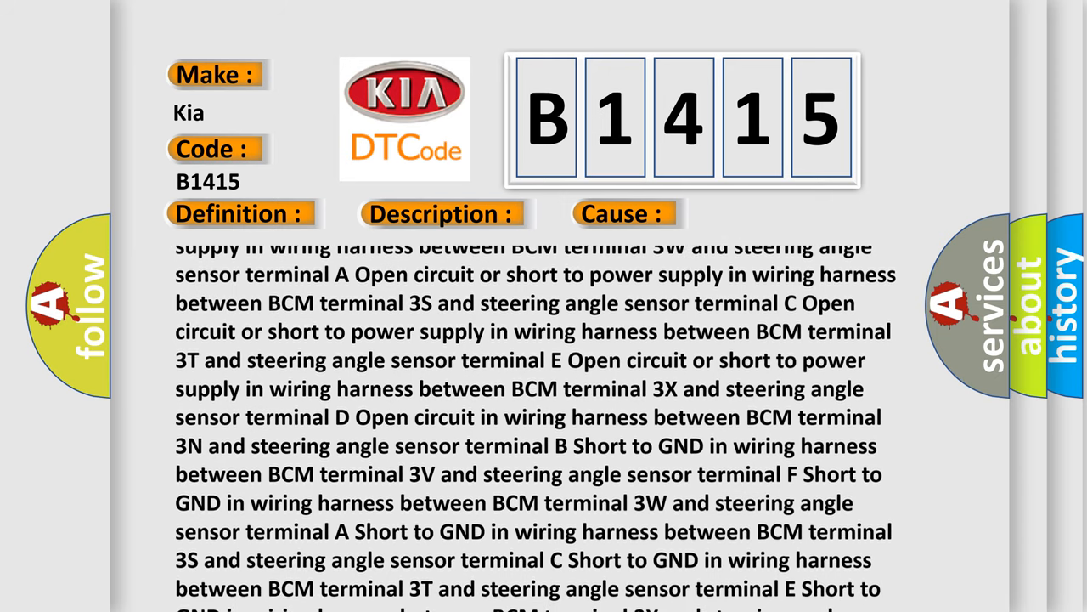
pyautogui.scroll(-3)
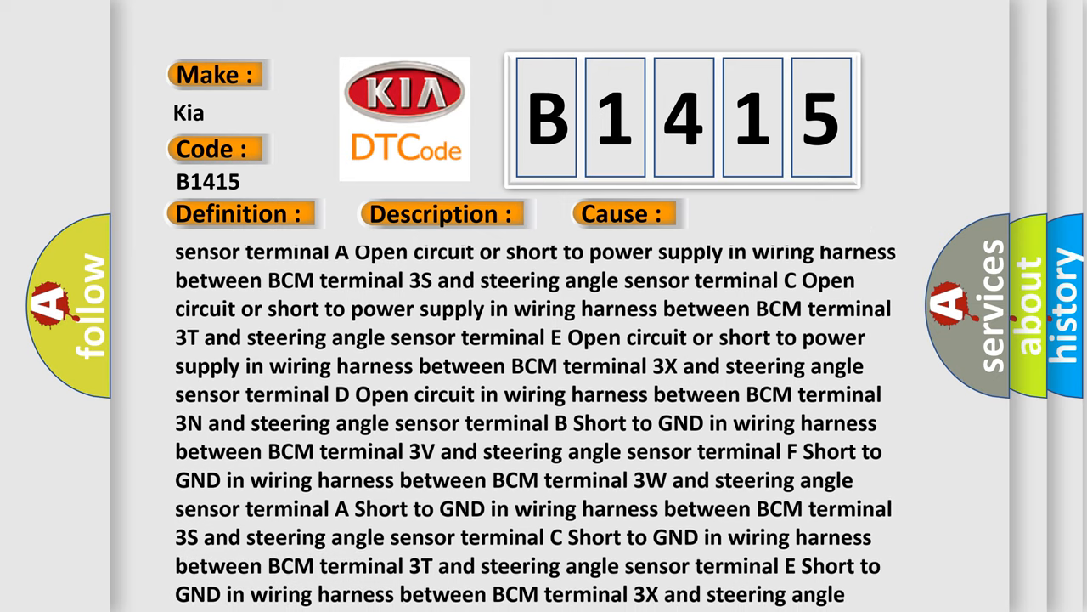
pyautogui.scroll(-3)
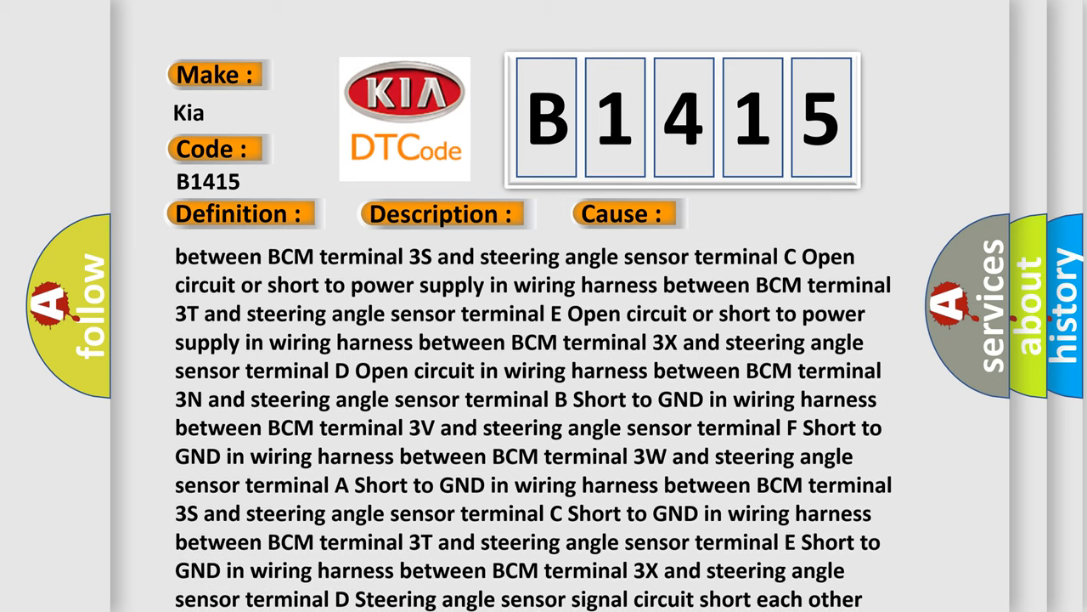
pyautogui.scroll(-3)
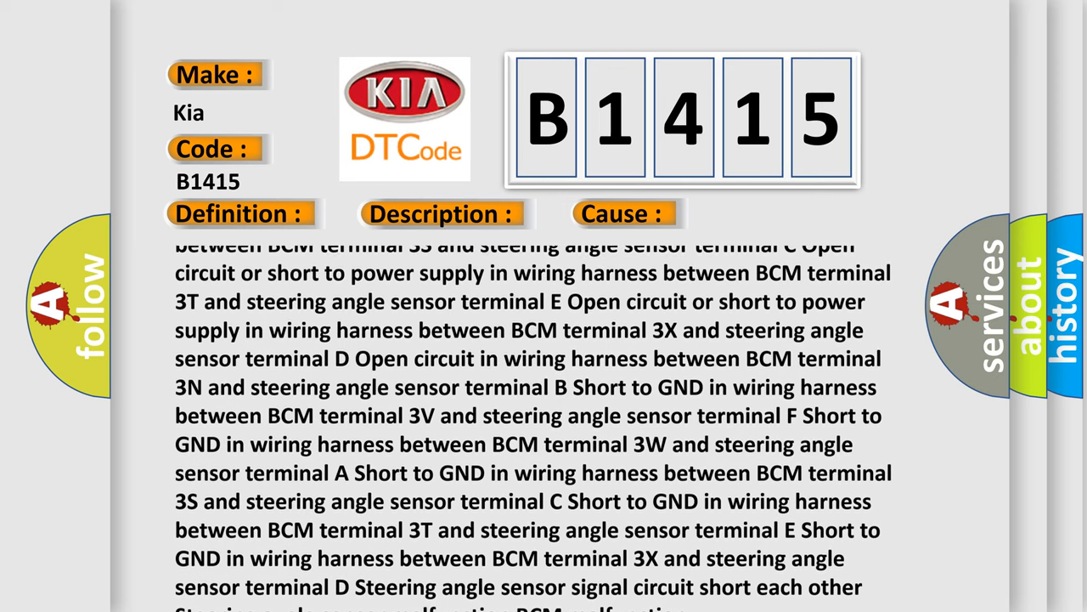
pyautogui.scroll(-3)
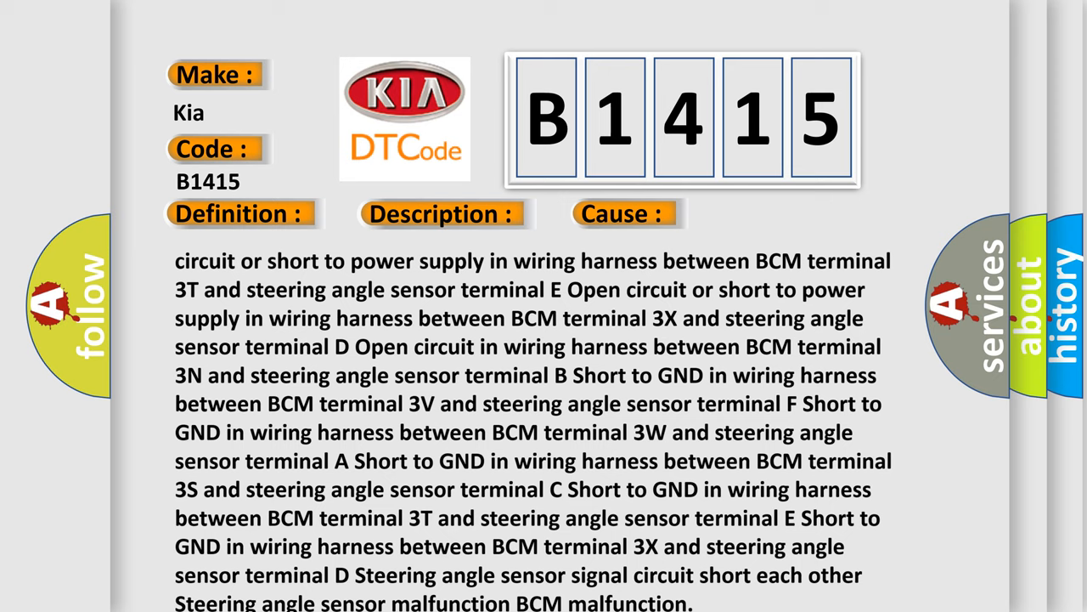
pyautogui.scroll(-3)
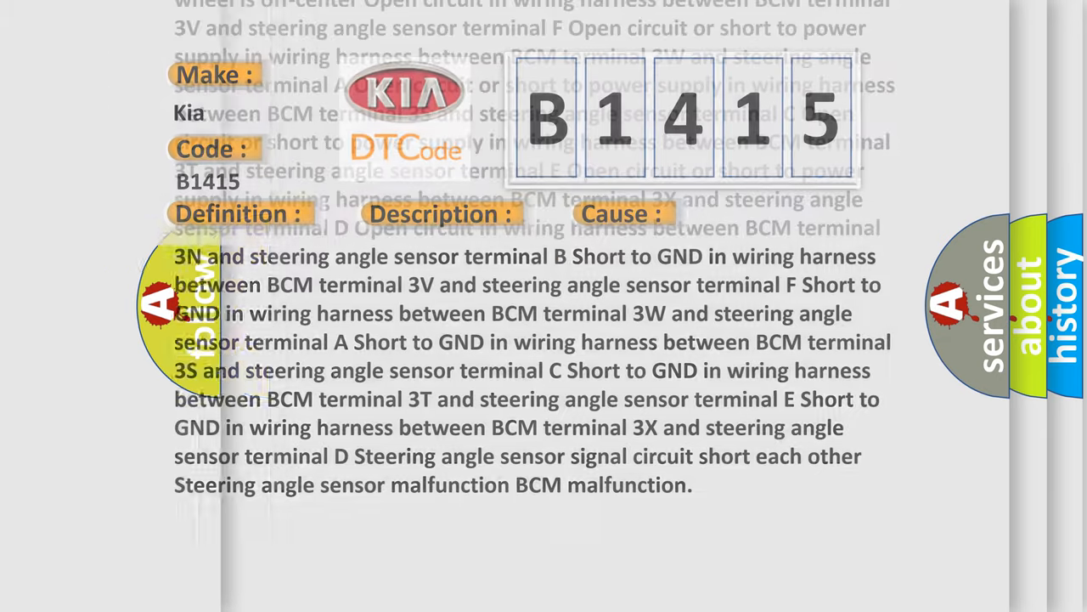